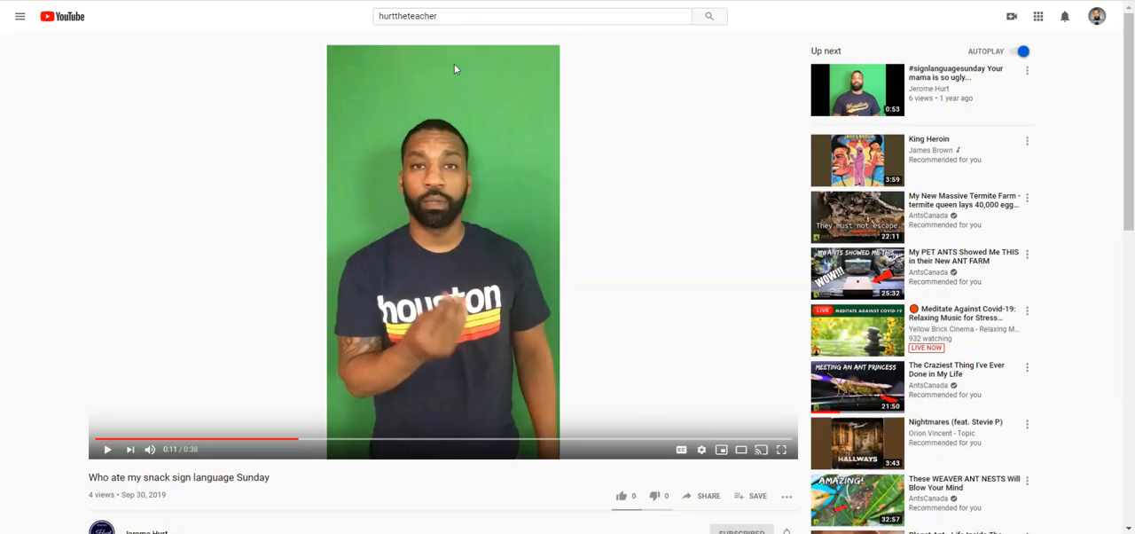
pyautogui.moveTo(661, 415)
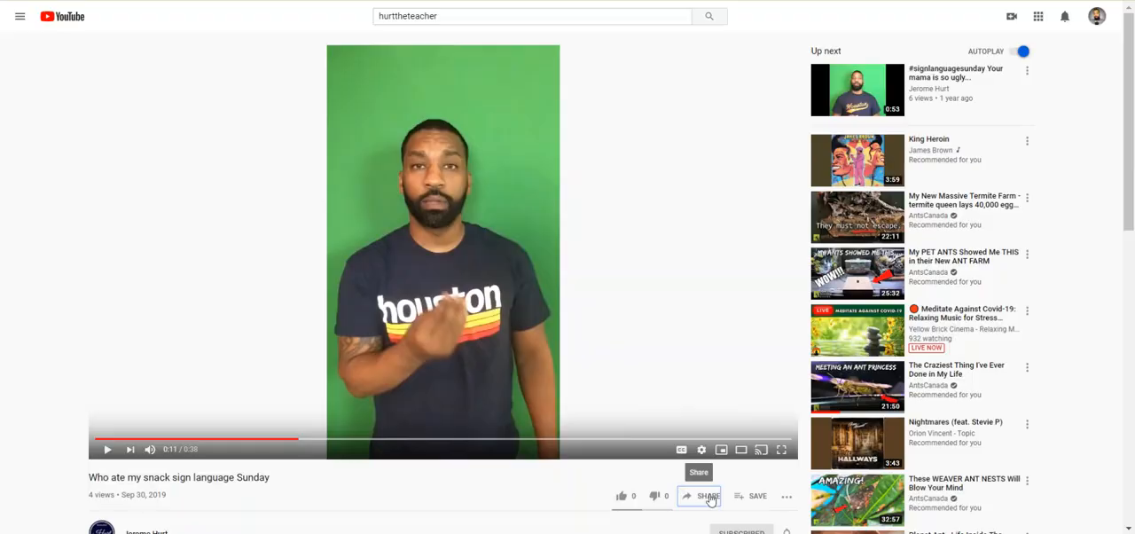
# Copy the video's youtu.be share link and switch back to the itslearning course Plans page.
pyautogui.click(715, 496)
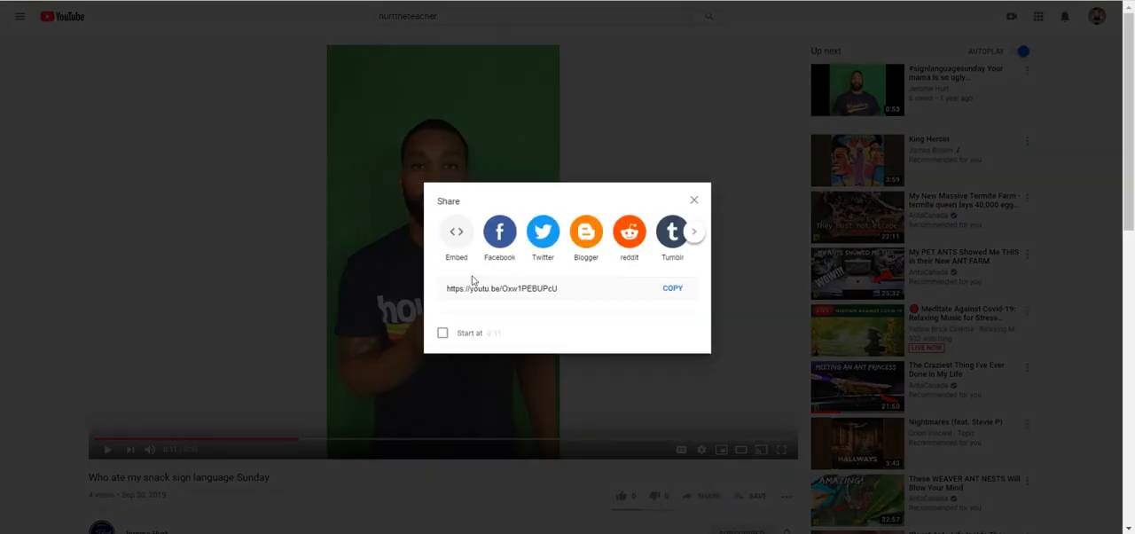
pyautogui.moveTo(489, 299)
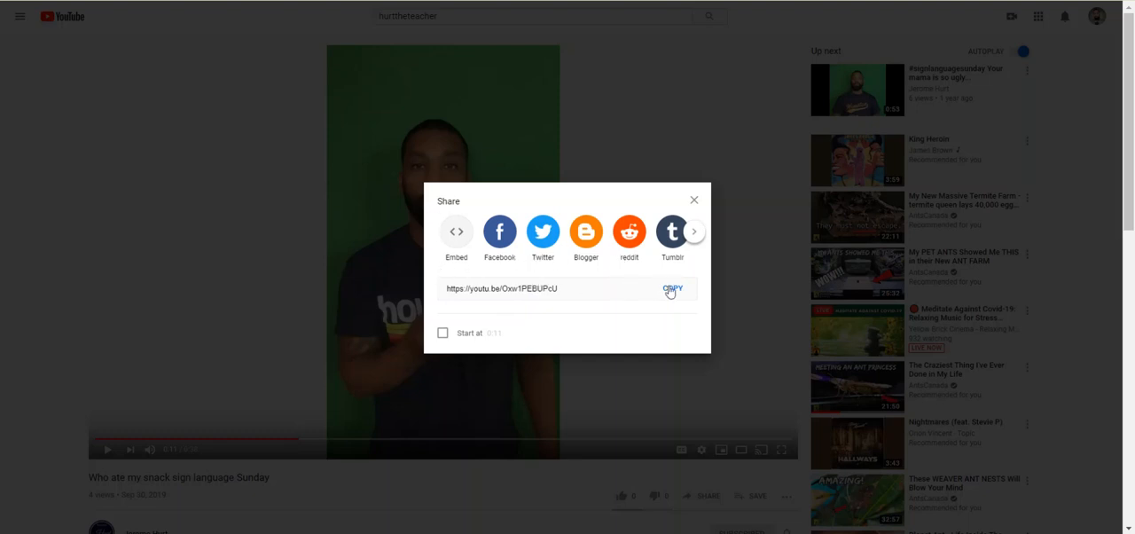
pyautogui.click(673, 288)
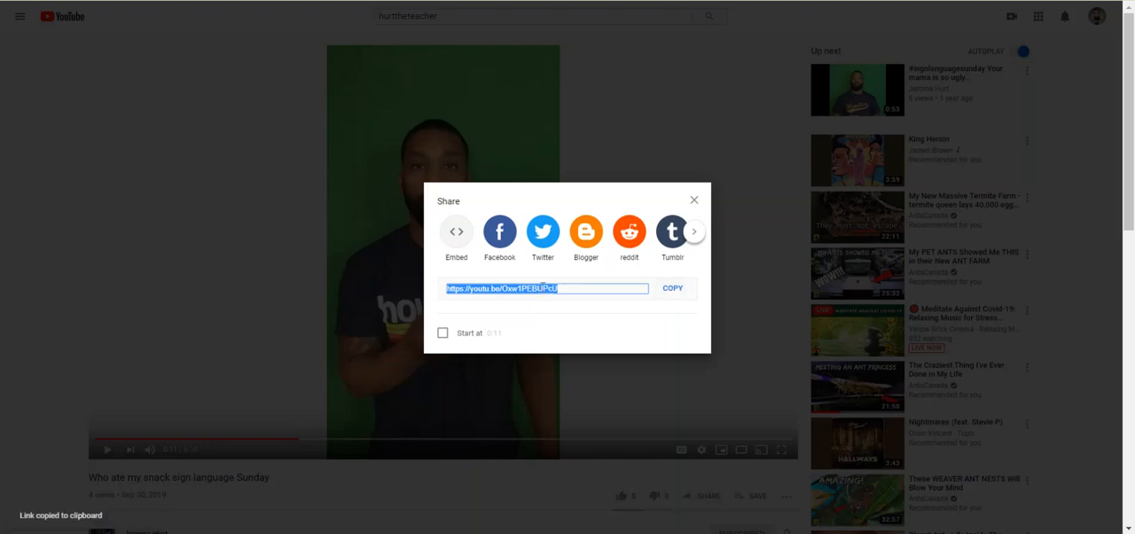
pyautogui.moveTo(153, 261)
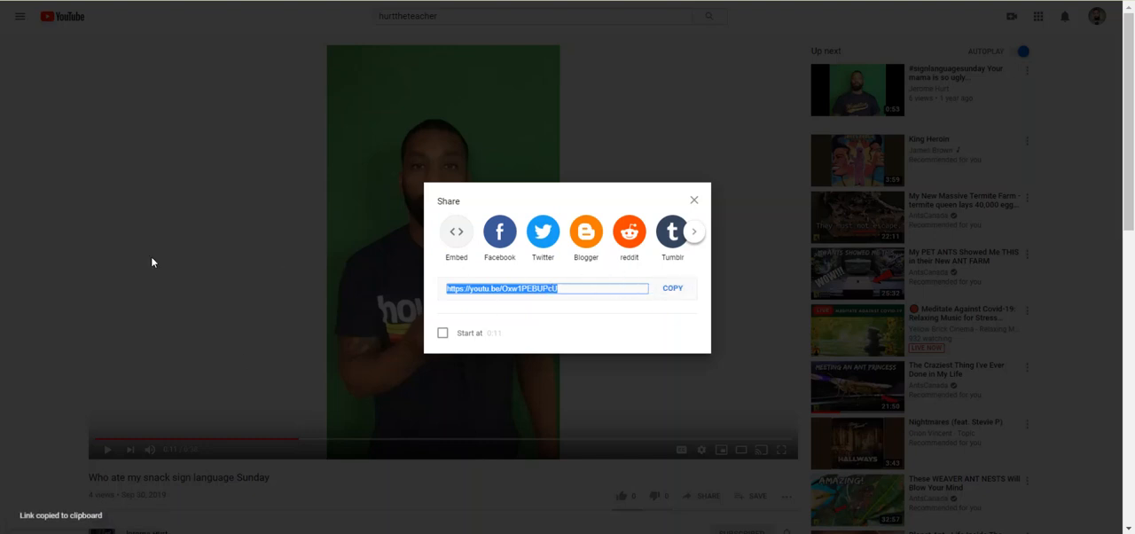
pyautogui.click(693, 198)
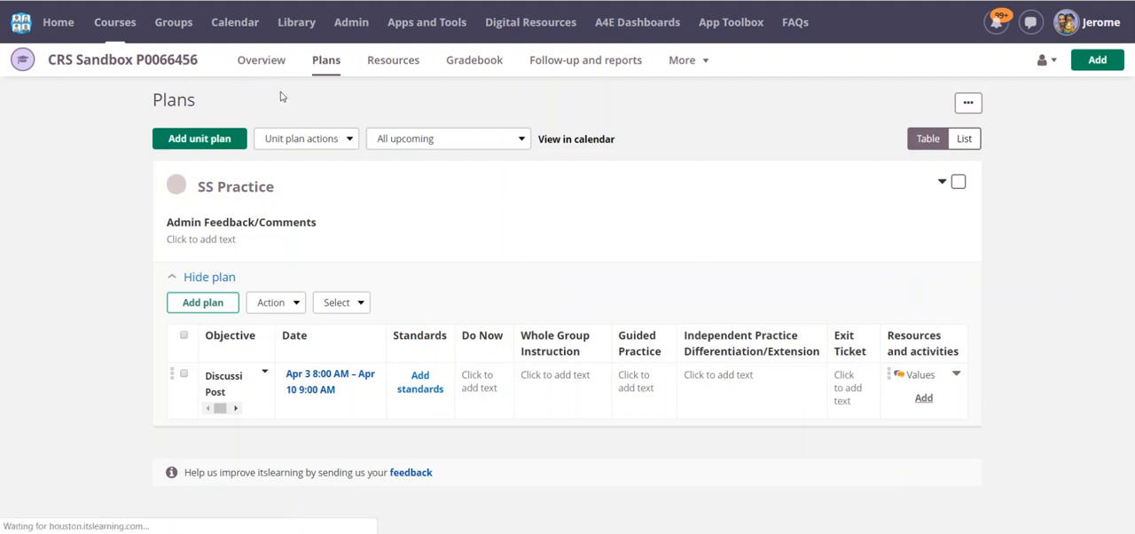
# Return to the SS Practice course Plans and reach the add-resource options for the Discussion Post plan.
pyautogui.click(261, 59)
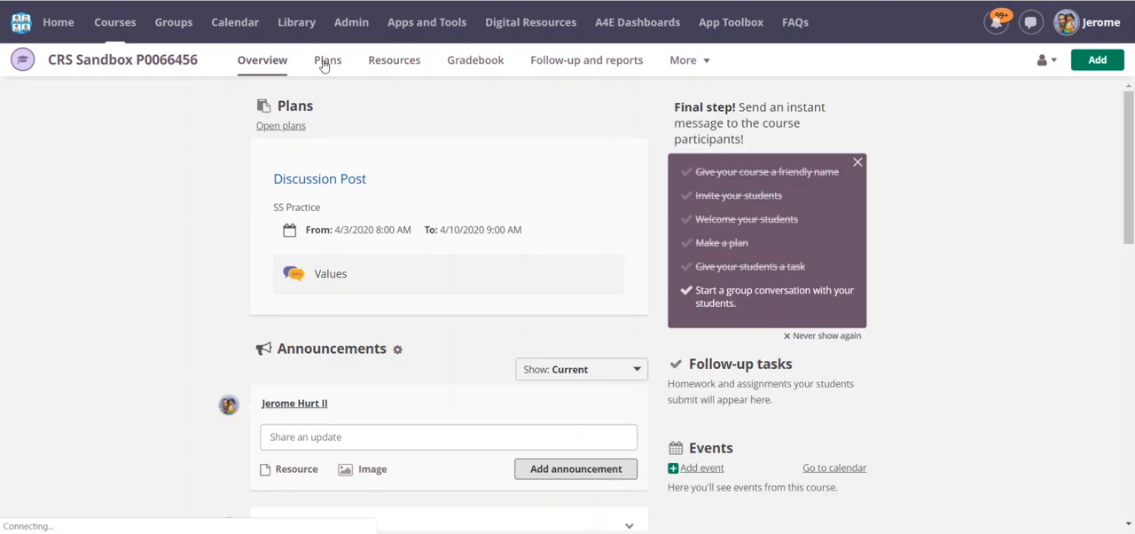
pyautogui.click(326, 59)
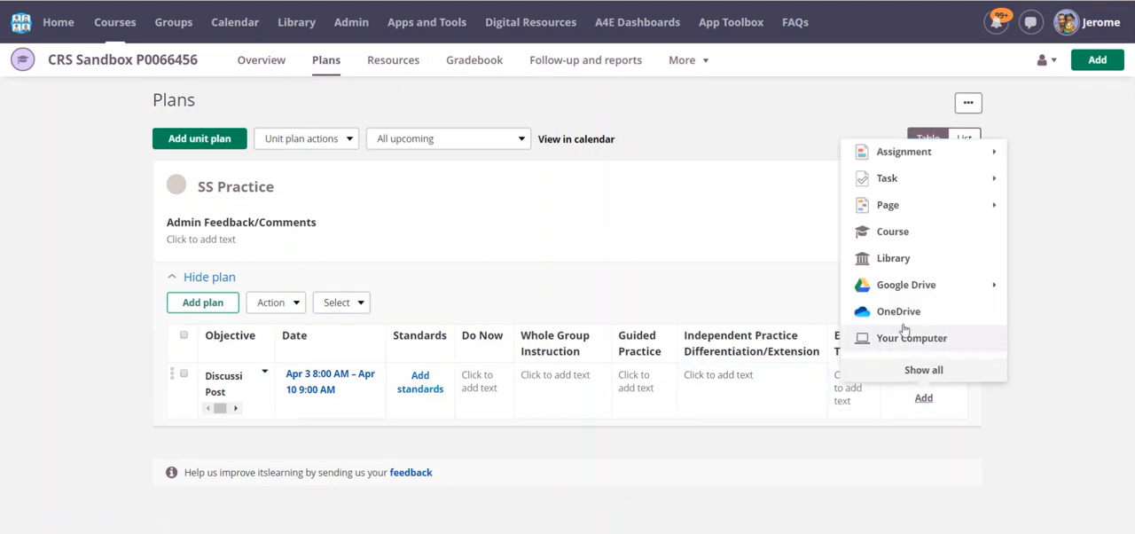
pyautogui.moveTo(889, 205)
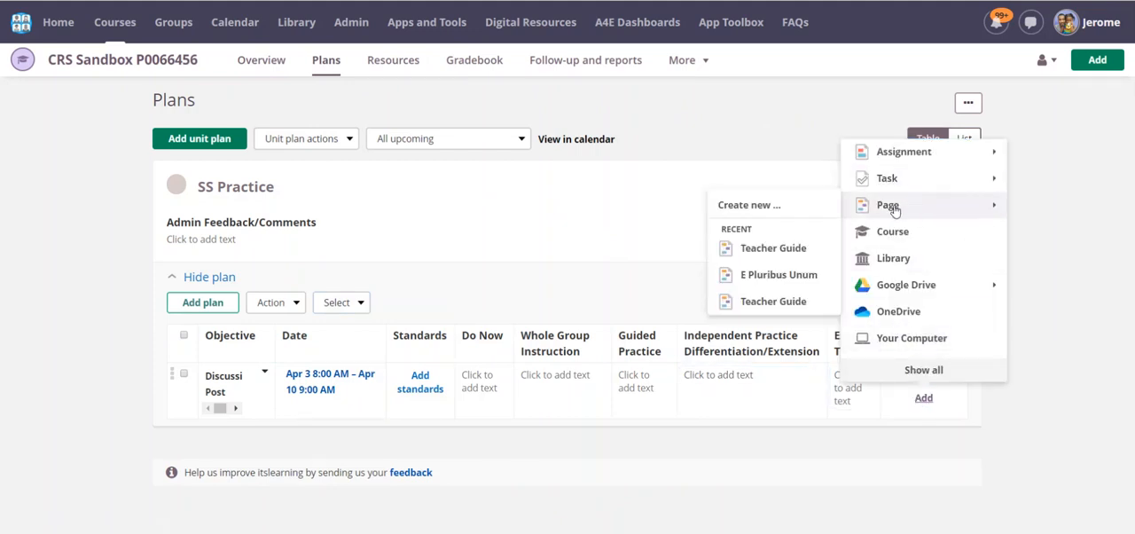
pyautogui.moveTo(764, 205)
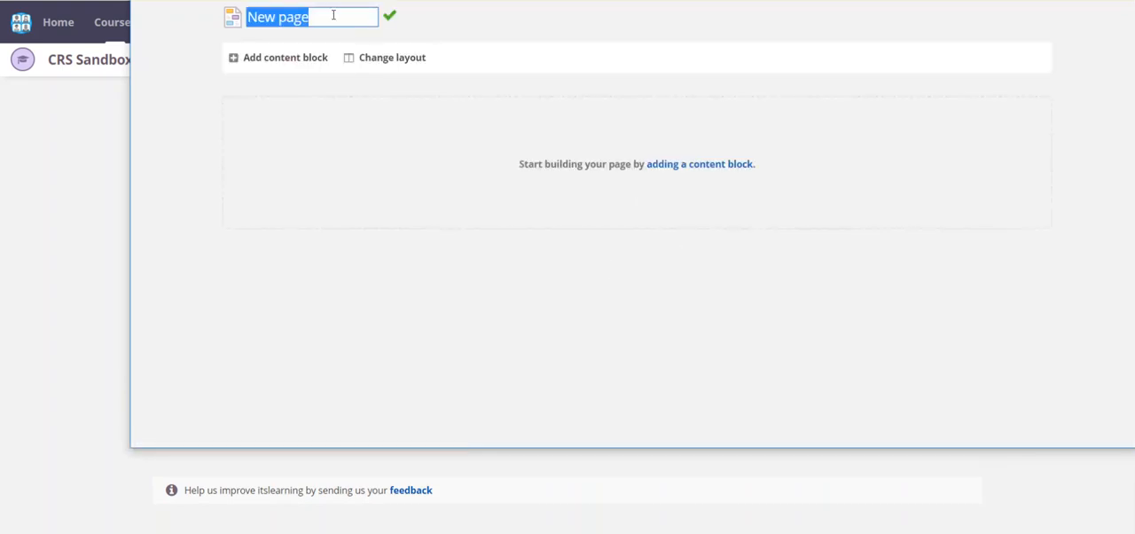
# Title the new page 'YT Practice' and add a Rich content block to it.
pyautogui.write('YT Pr')
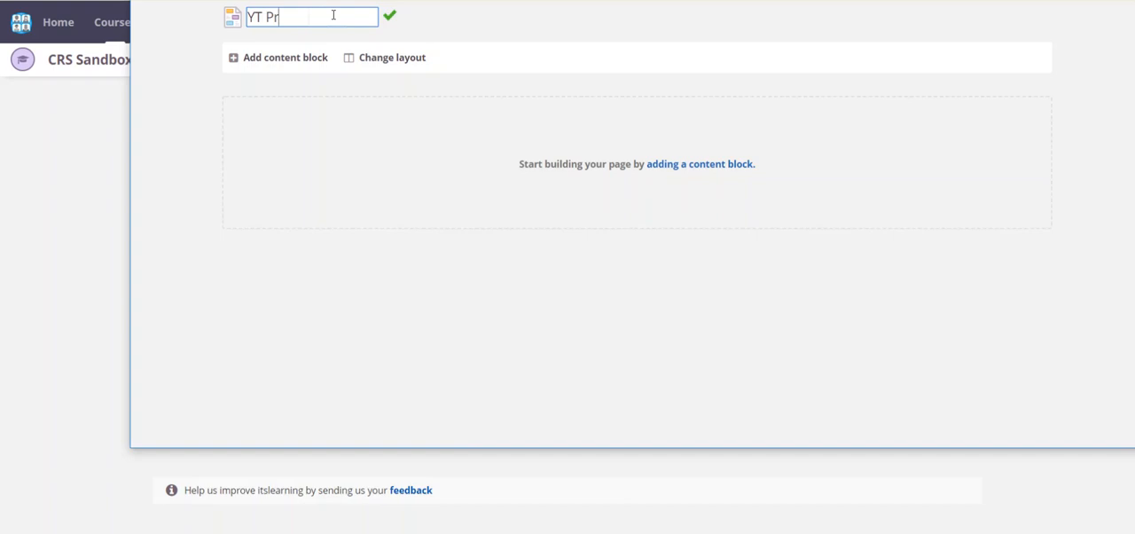
pyautogui.write('actice')
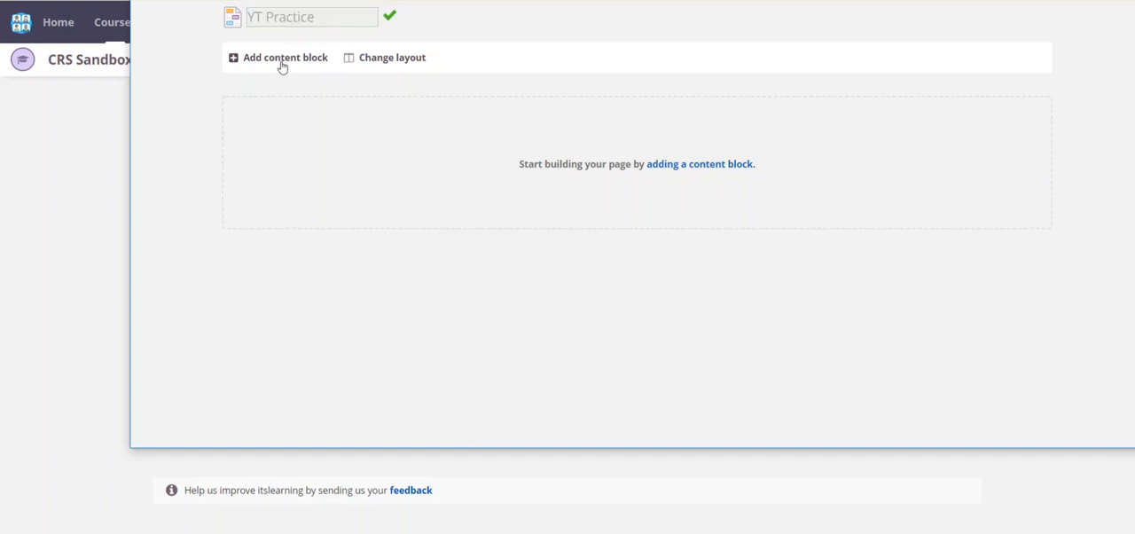
pyautogui.click(279, 56)
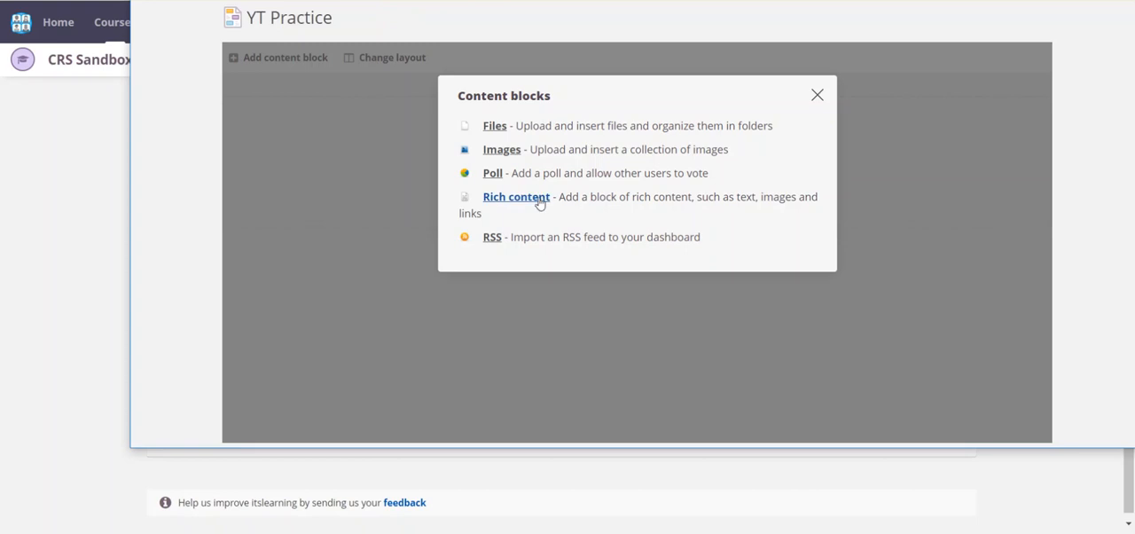
pyautogui.moveTo(495, 229)
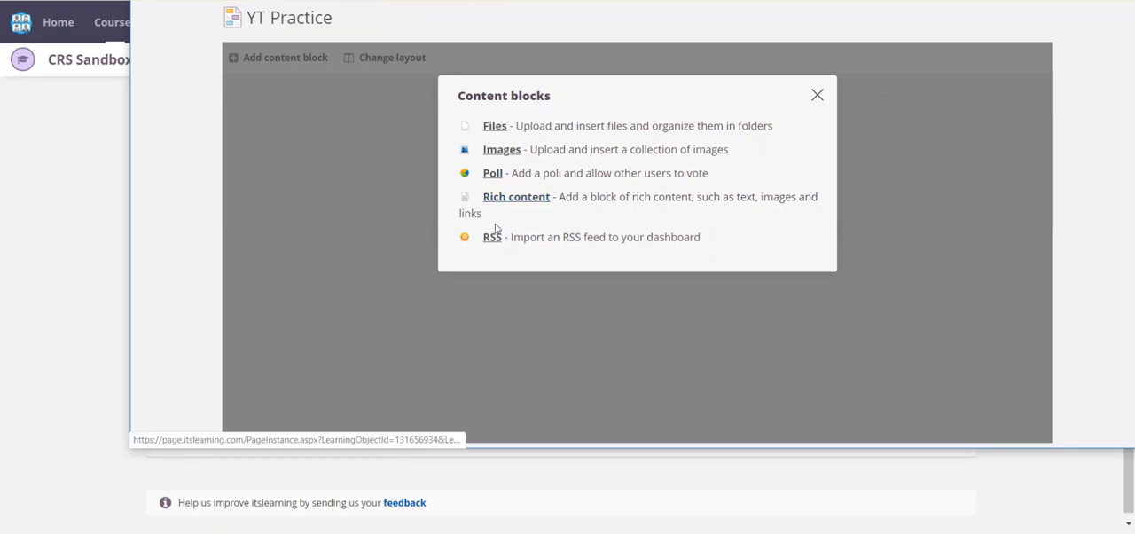
pyautogui.click(515, 196)
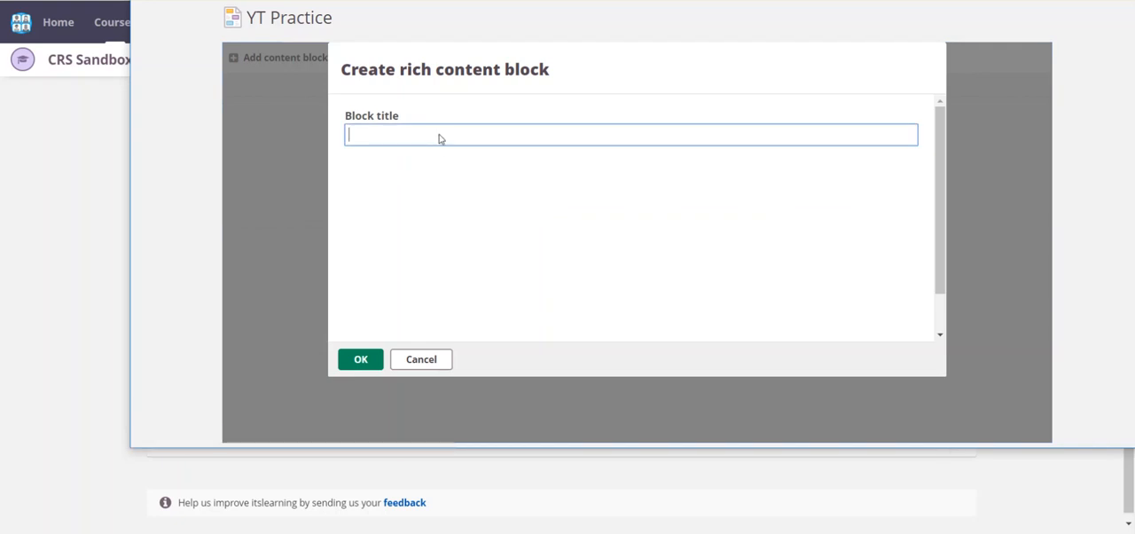
# Title the block 'Intro Video', write 'Watch the video and answer ?s', and bring up the Embed dialog.
pyautogui.write('Intro C')
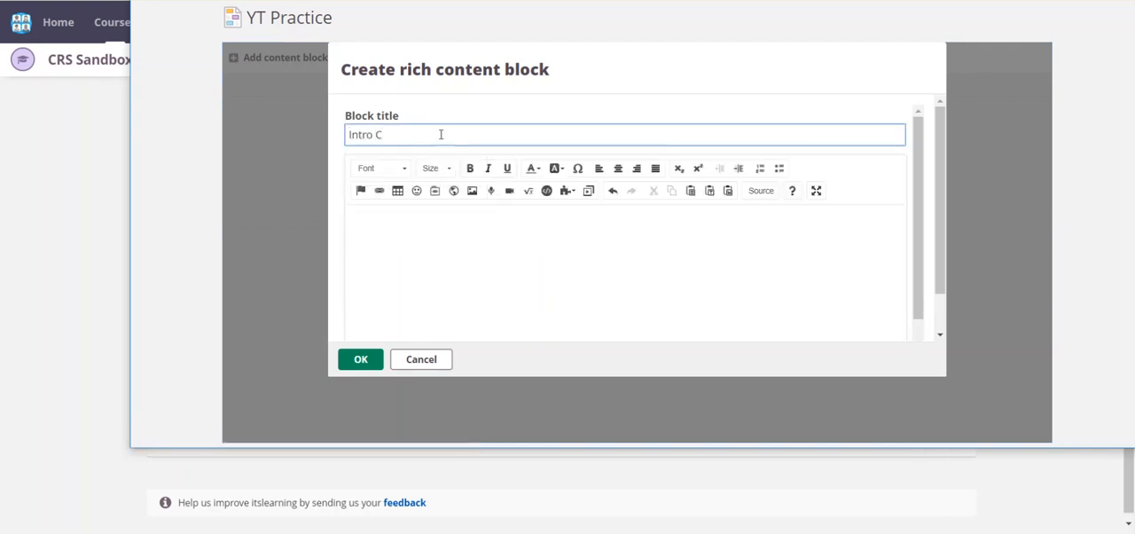
pyautogui.write('Video')
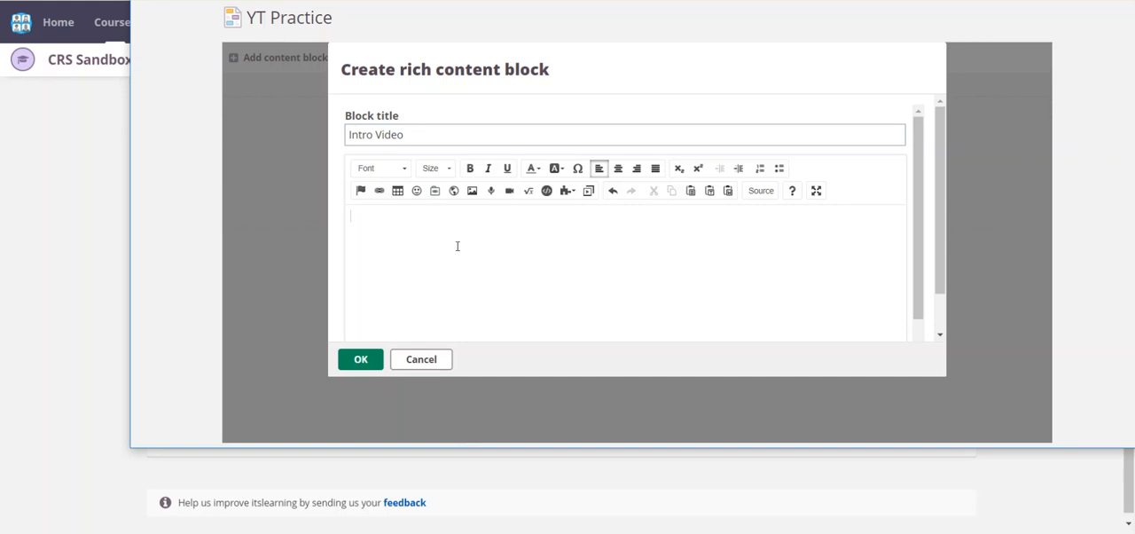
pyautogui.write('Watch teh')
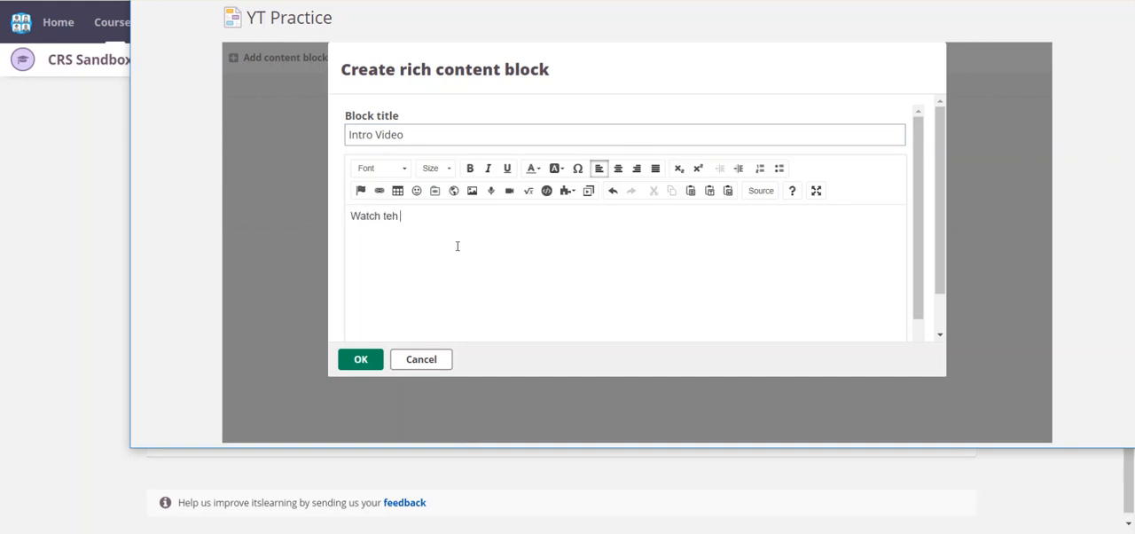
pyautogui.write('video and answer ?s')
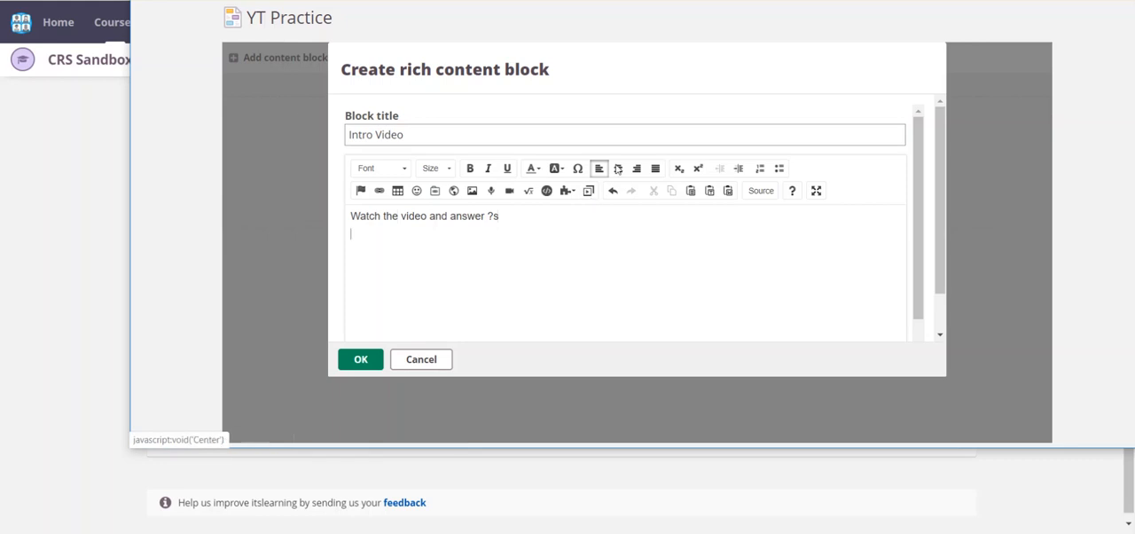
pyautogui.moveTo(471, 191)
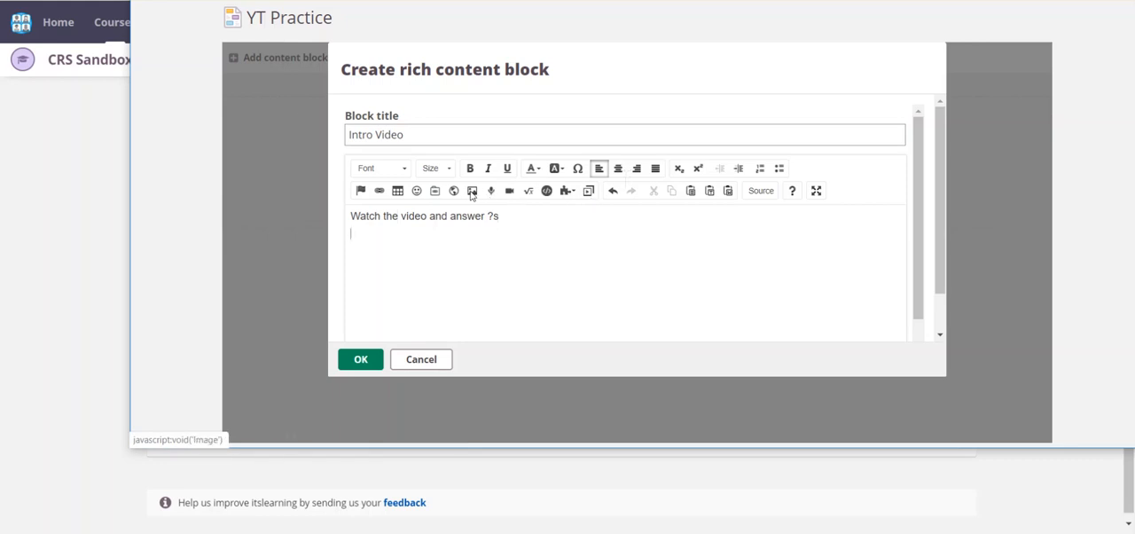
pyautogui.moveTo(509, 191)
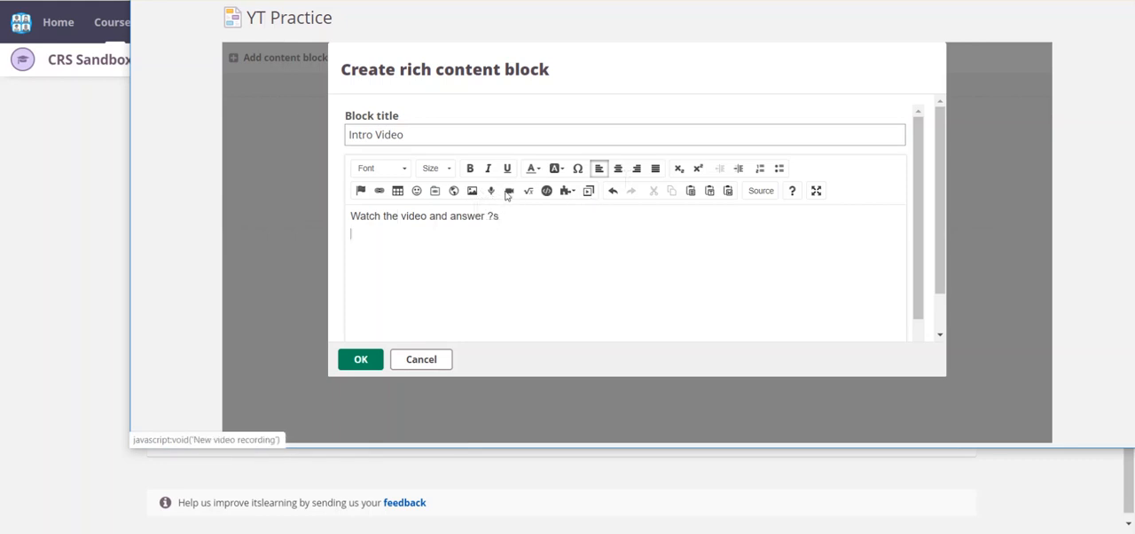
pyautogui.moveTo(549, 191)
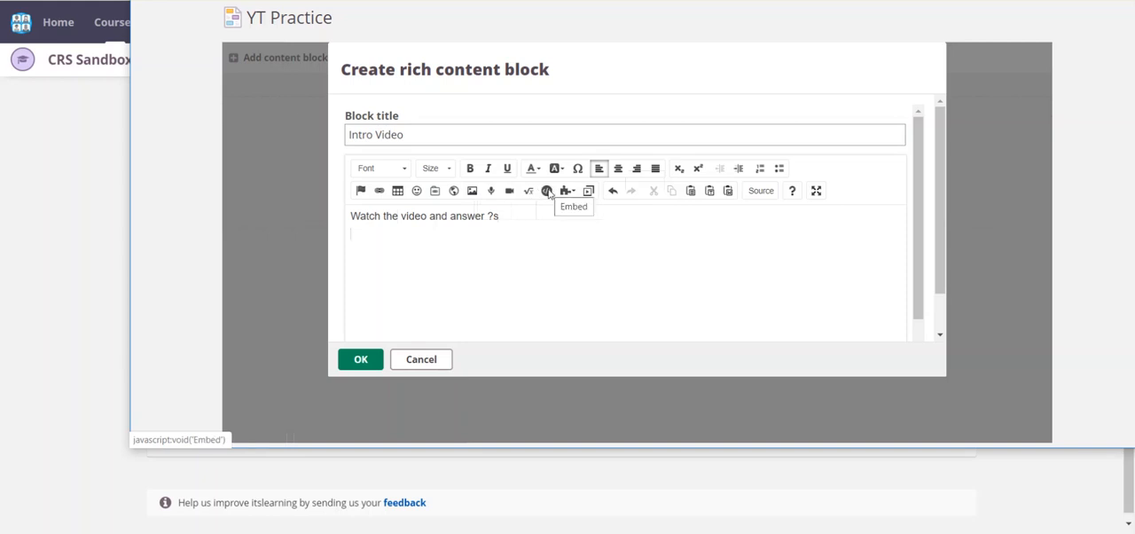
pyautogui.moveTo(554, 198)
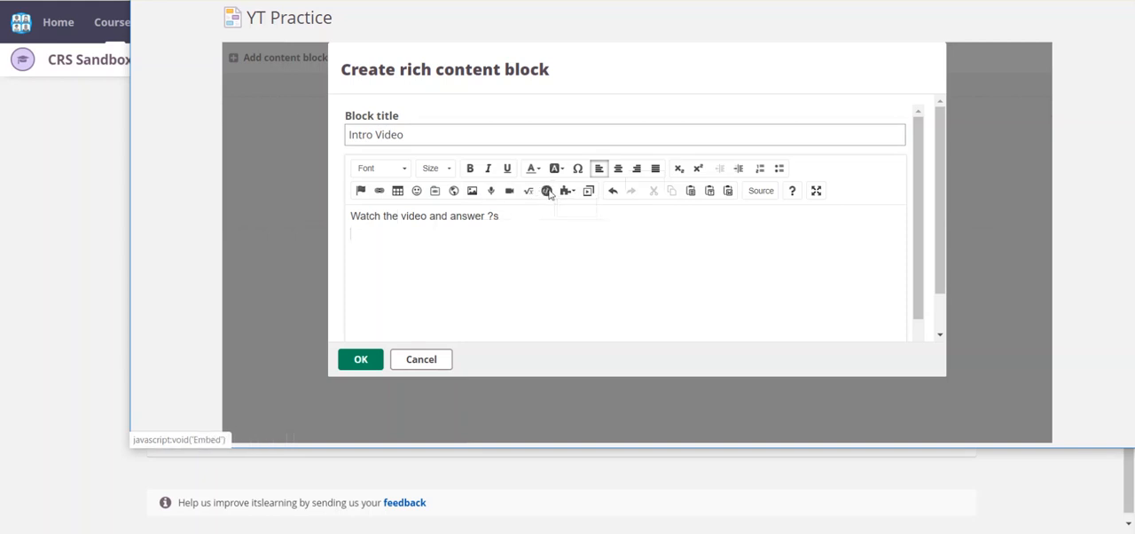
pyautogui.click(547, 191)
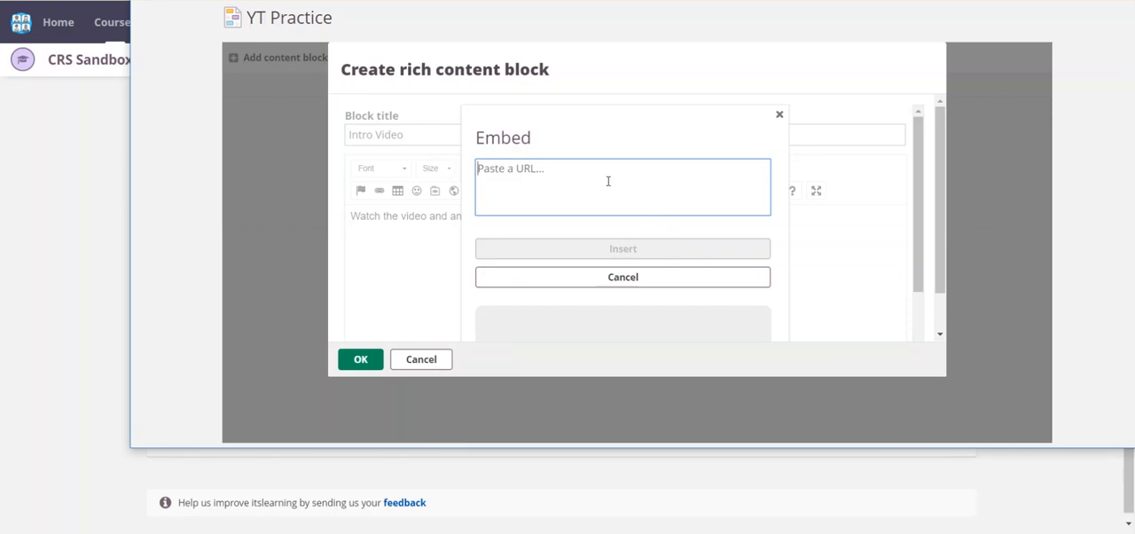
pyautogui.write('https://youtu.be/Oxw1PEBUPcU')
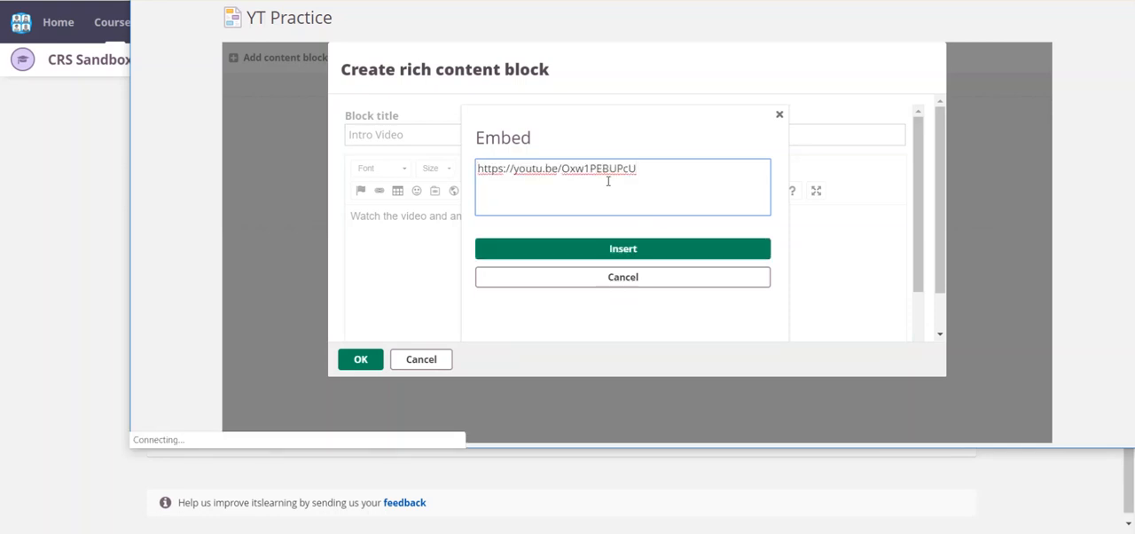
pyautogui.click(622, 248)
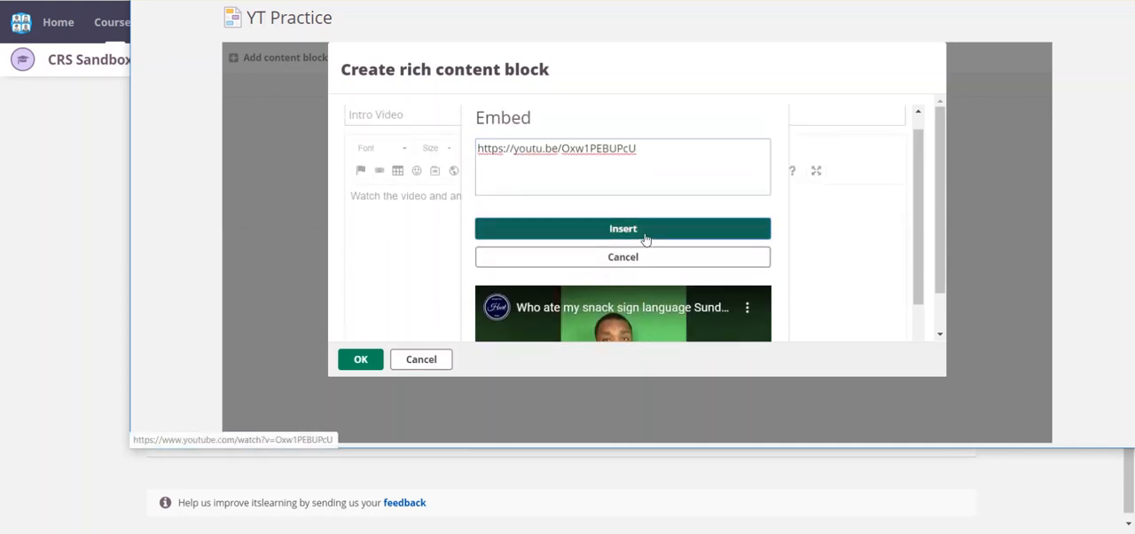
pyautogui.click(622, 228)
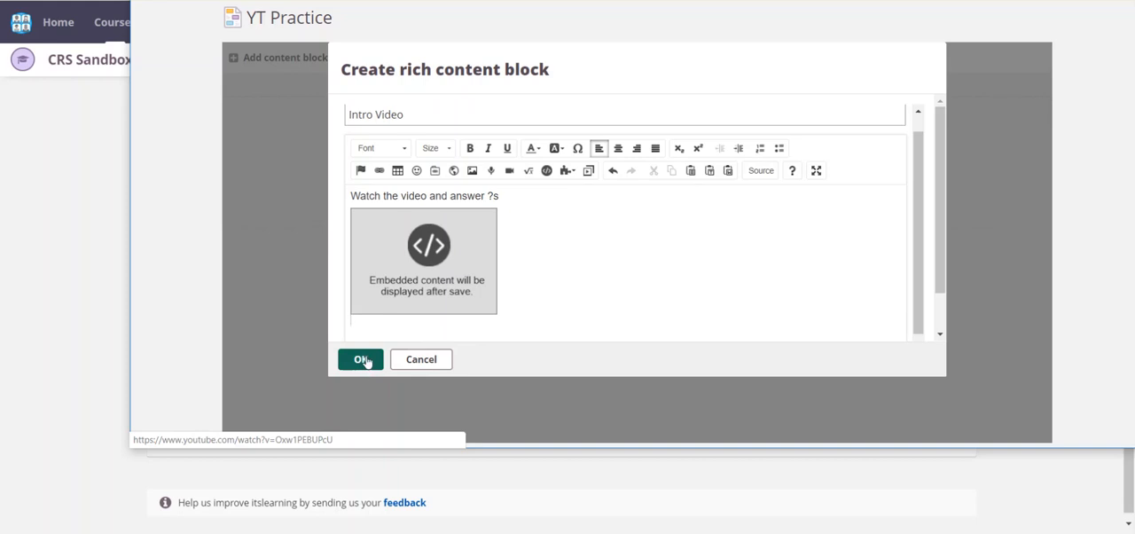
pyautogui.click(358, 360)
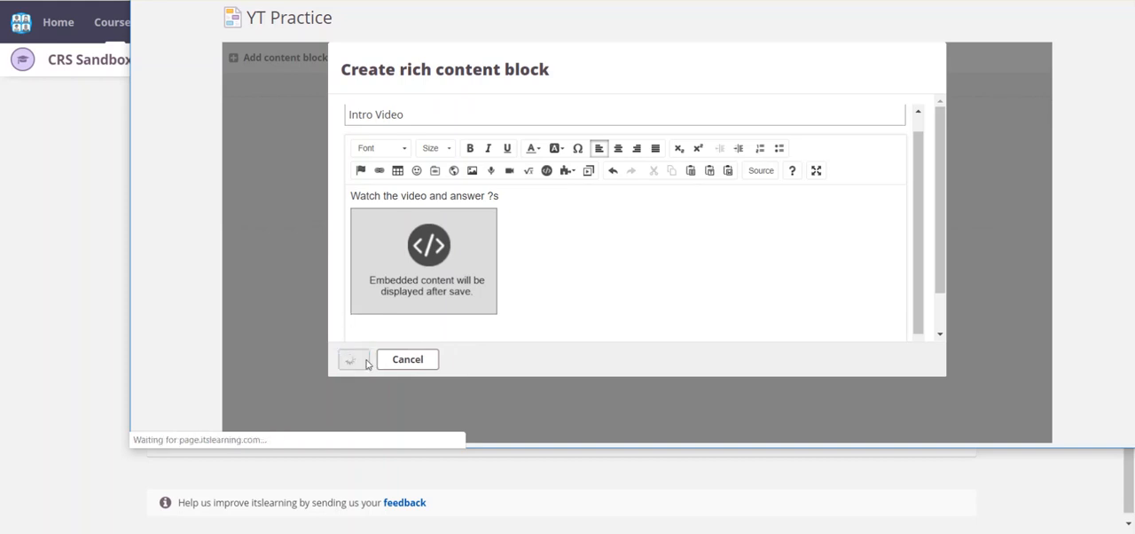
pyautogui.click(353, 359)
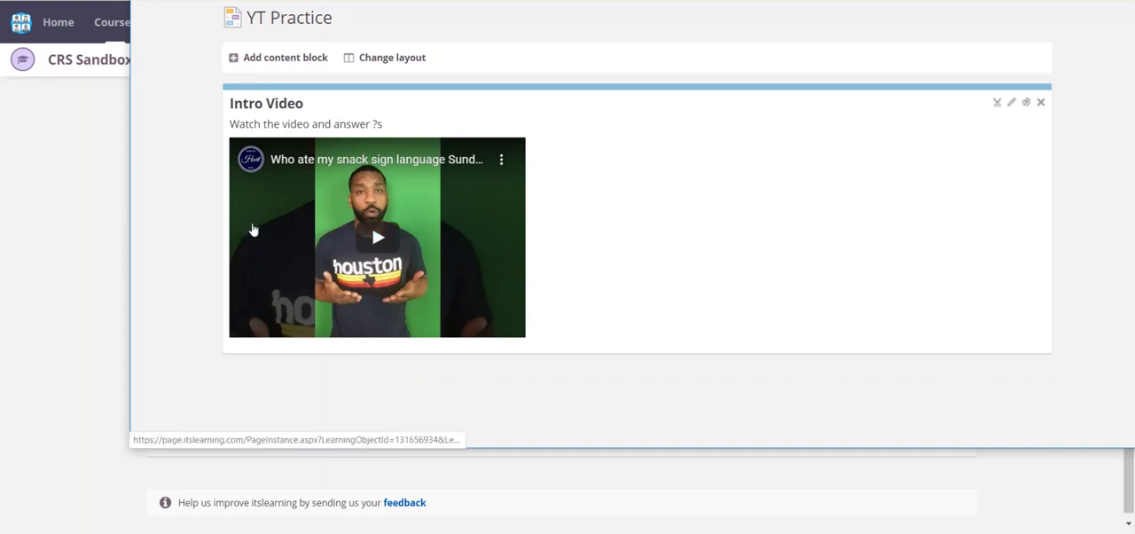
pyautogui.moveTo(662, 232)
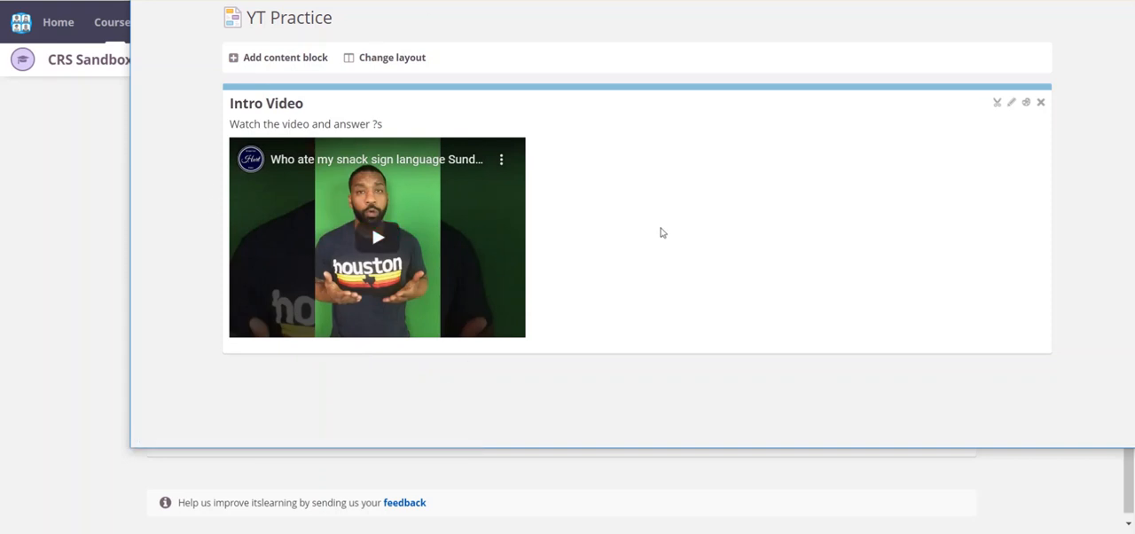
pyautogui.moveTo(842, 42)
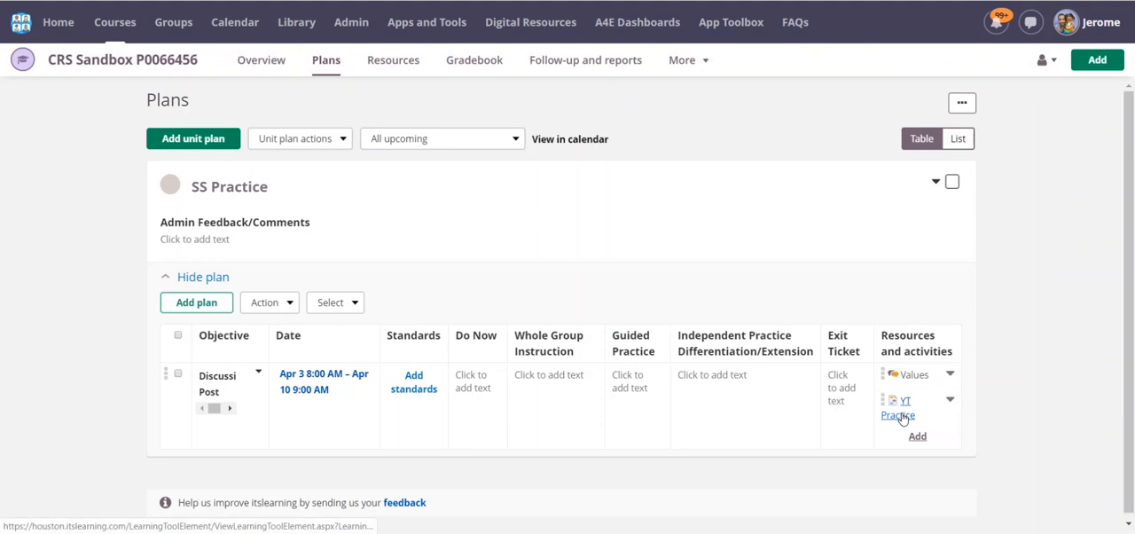
pyautogui.moveTo(834, 425)
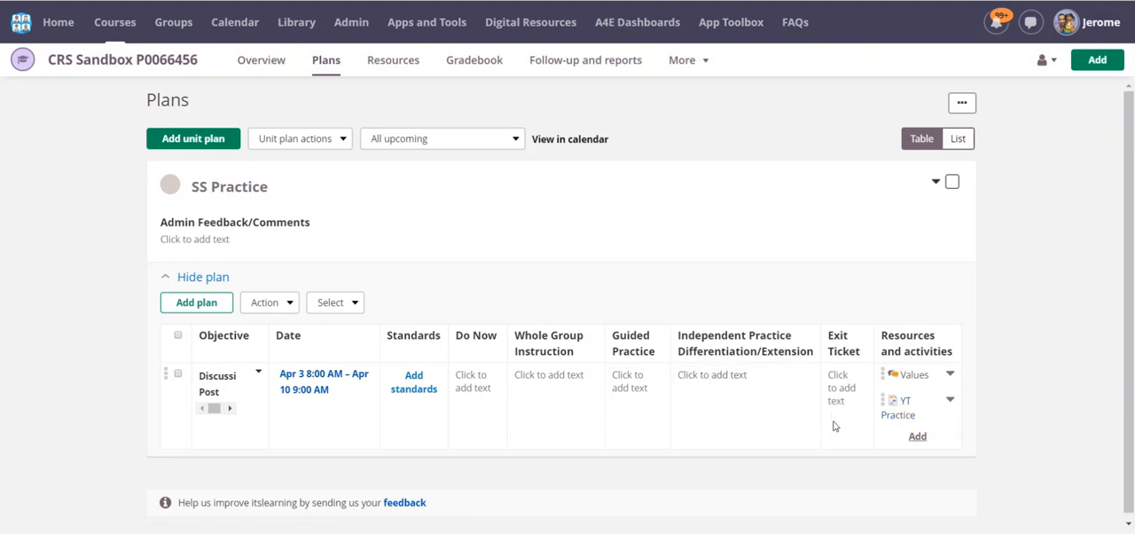
# Open the YT Practice page from the plan's Resources and activities column.
pyautogui.click(899, 400)
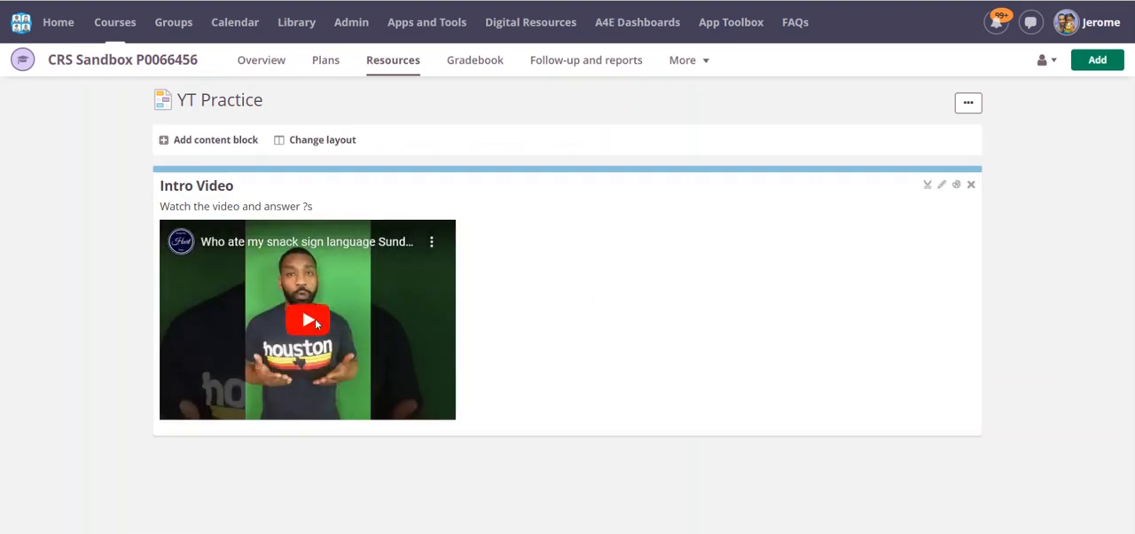
# Play the embedded Intro Video for a second to confirm it works, then pause it.
pyautogui.click(308, 319)
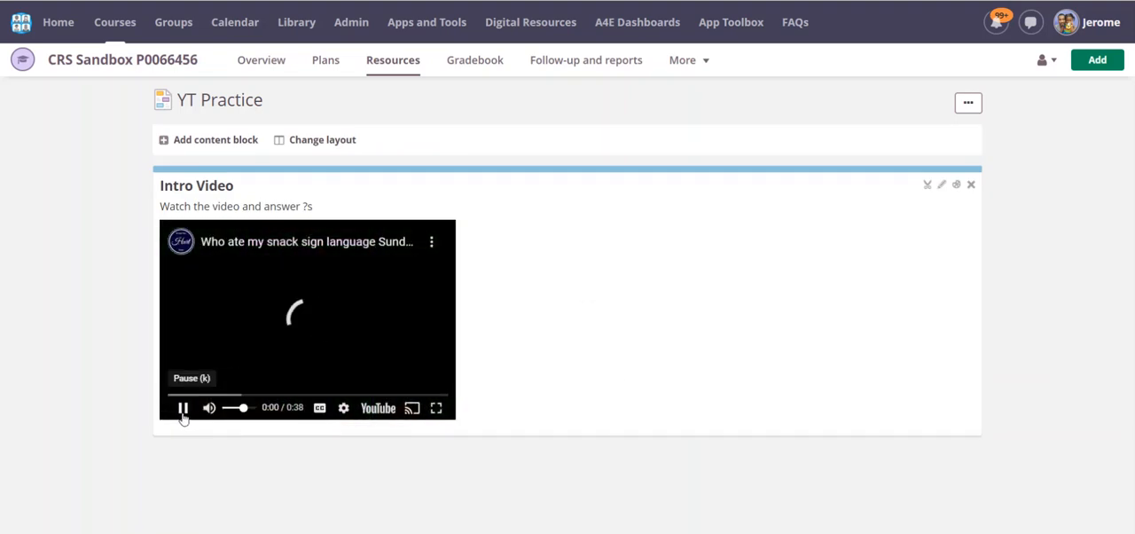
pyautogui.click(182, 408)
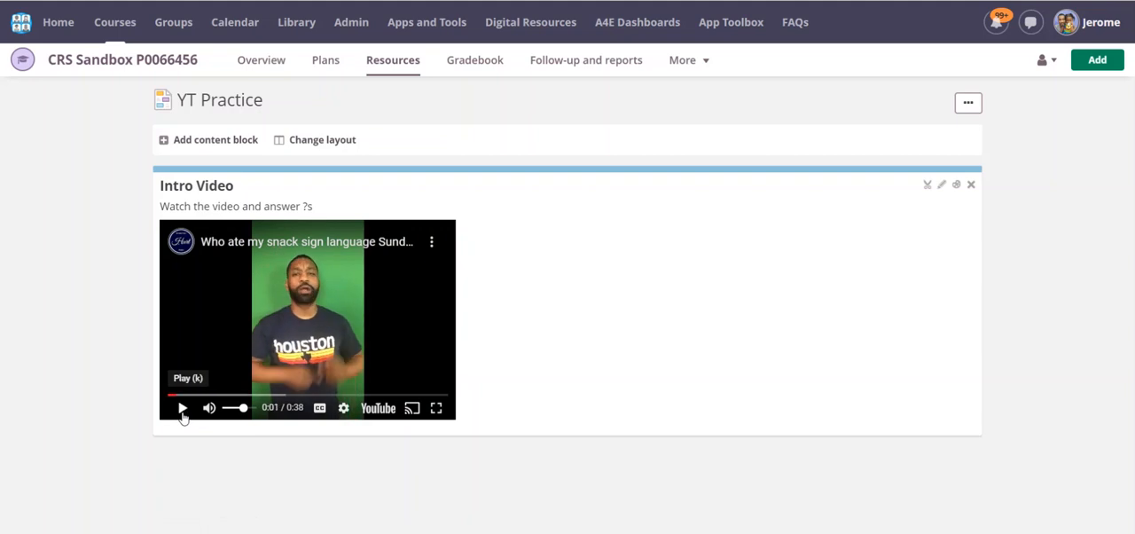